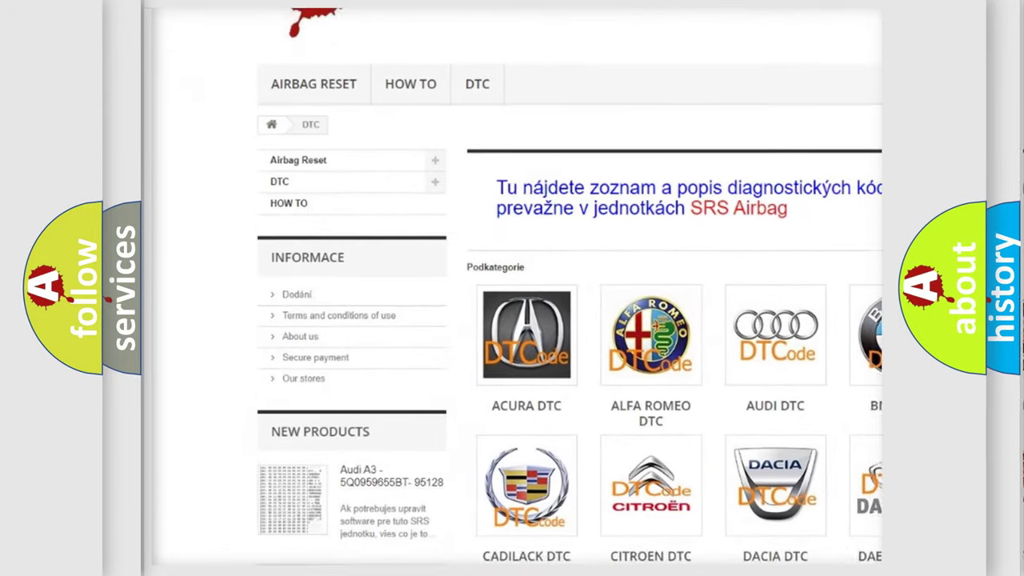
Scroll the DTC catalogue past the manufacturer tiles into the list of B-series codes
{"action": "scroll", "scroll_direction": "down", "scroll_amount": 3}
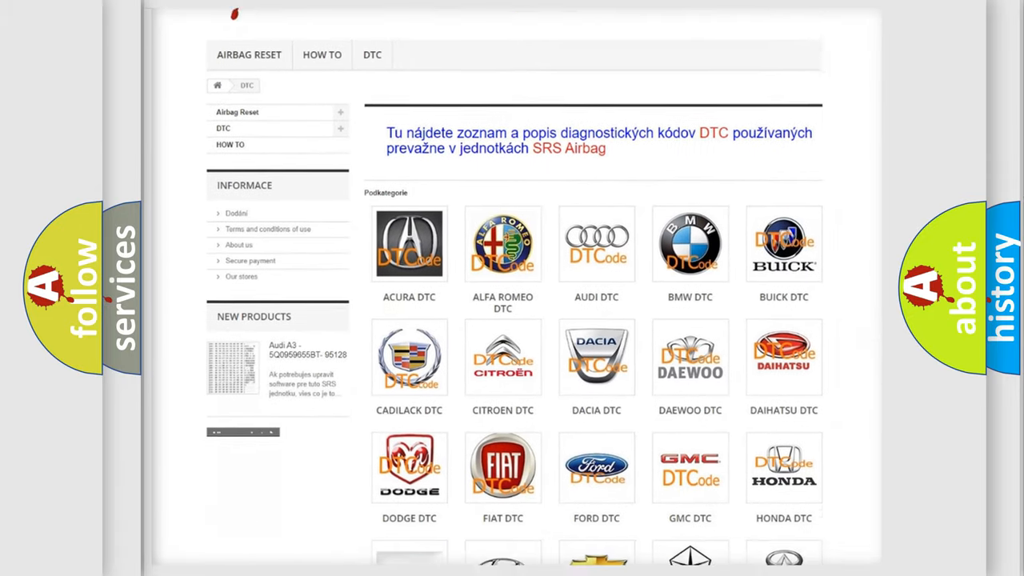
{"action": "scroll", "scroll_direction": "down", "scroll_amount": 3}
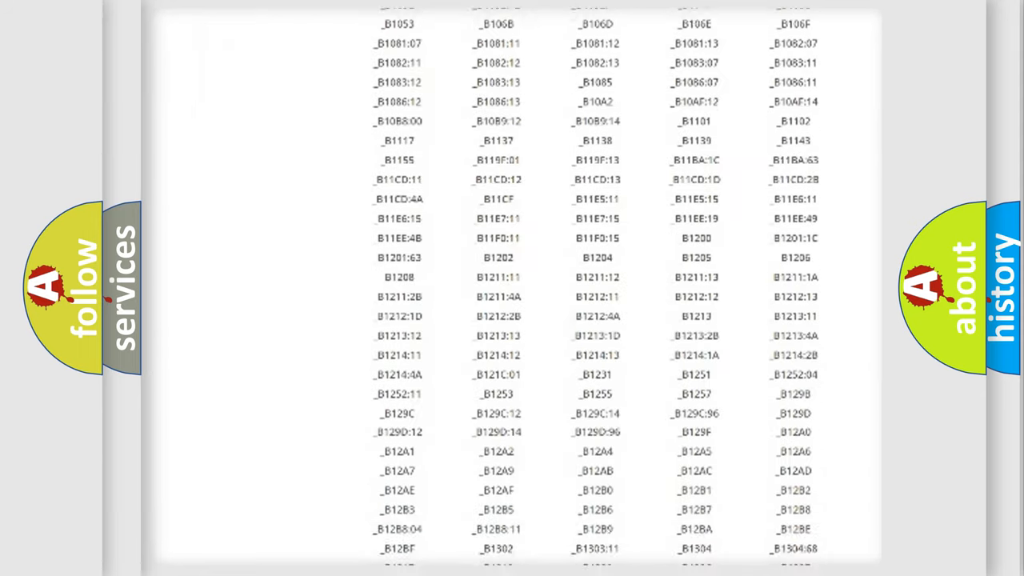
{"action": "scroll", "scroll_direction": "down", "scroll_amount": 3}
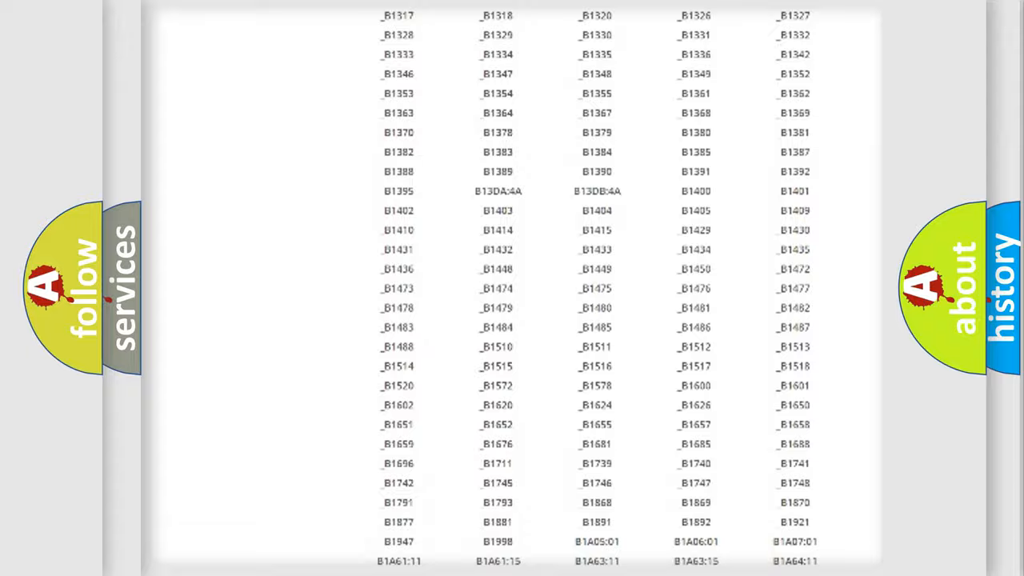
{"action": "scroll", "scroll_direction": "up", "scroll_amount": 3}
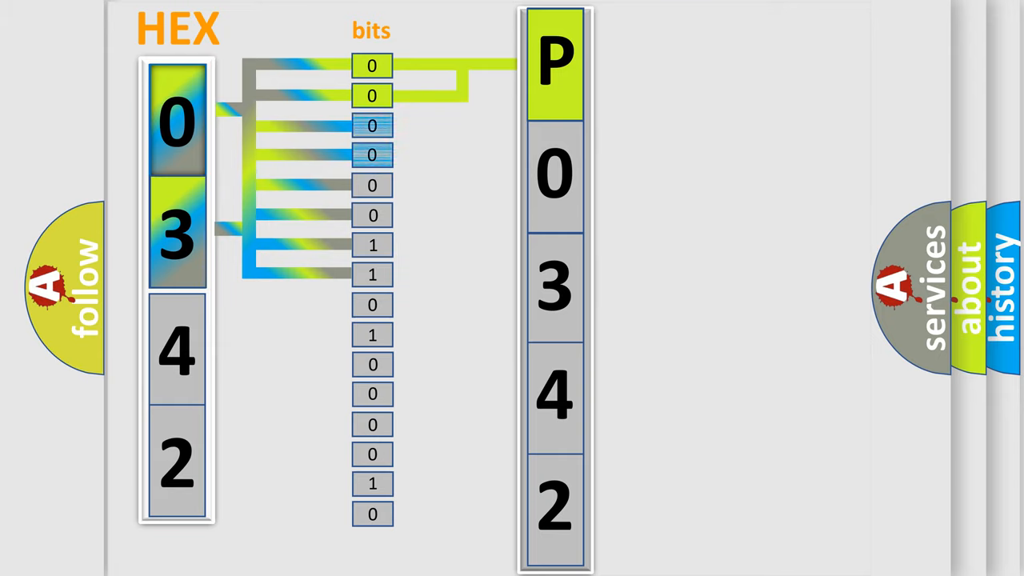
Advance the animation so the next bits map to digit 0 with the ISO/SAE versus manufacturer legend
{"action": "left_click", "coordinate": [555, 175]}
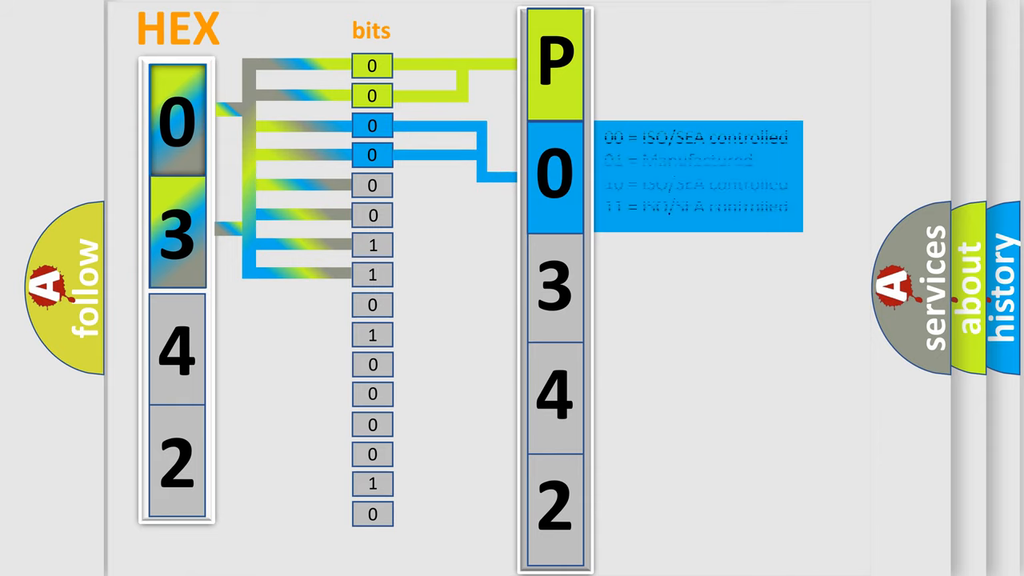